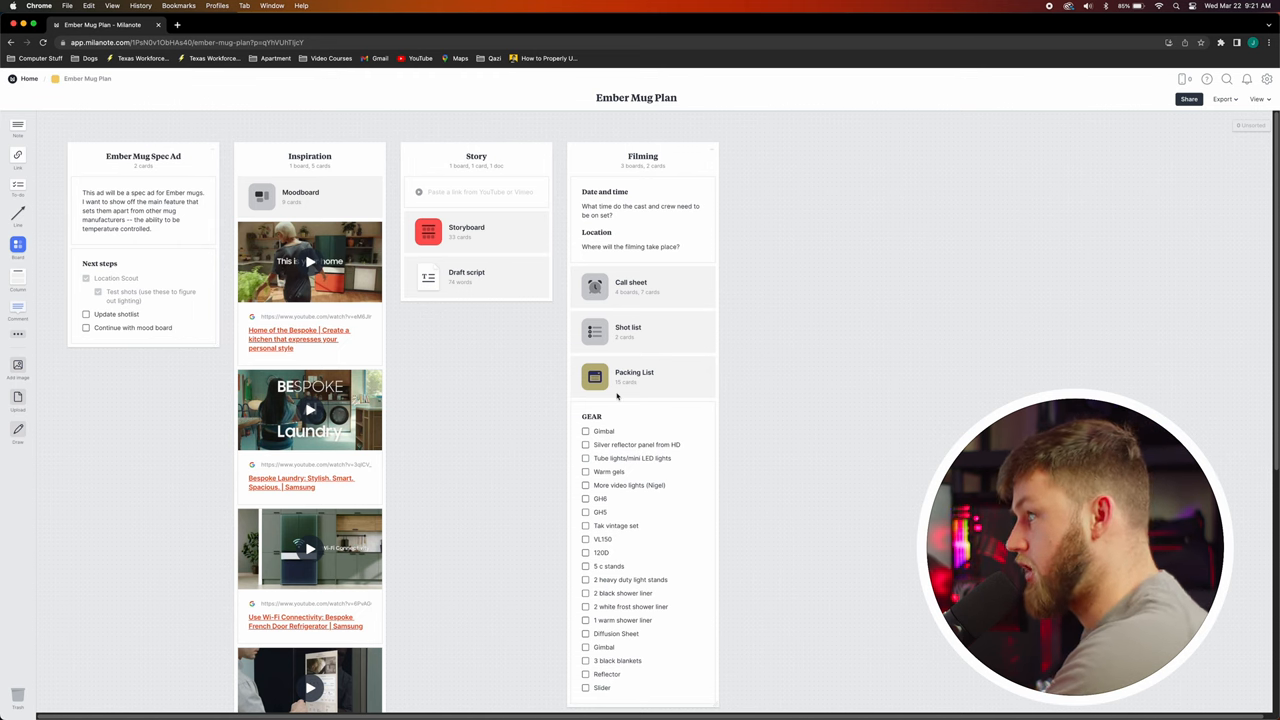
- Open the Moodboard from the Inspiration column to view reference stills and colour swatches
{"action": "scroll", "scroll_direction": "down", "scroll_amount": 3}
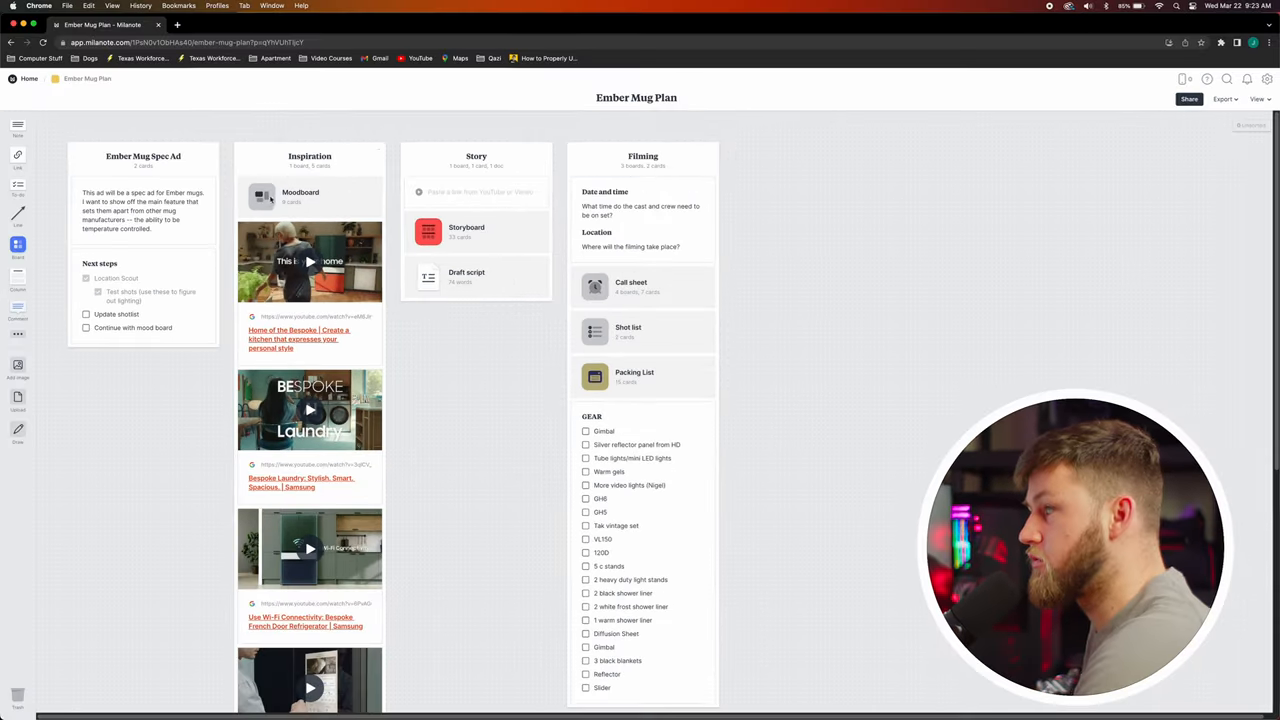
{"action": "left_click", "coordinate": [284, 196]}
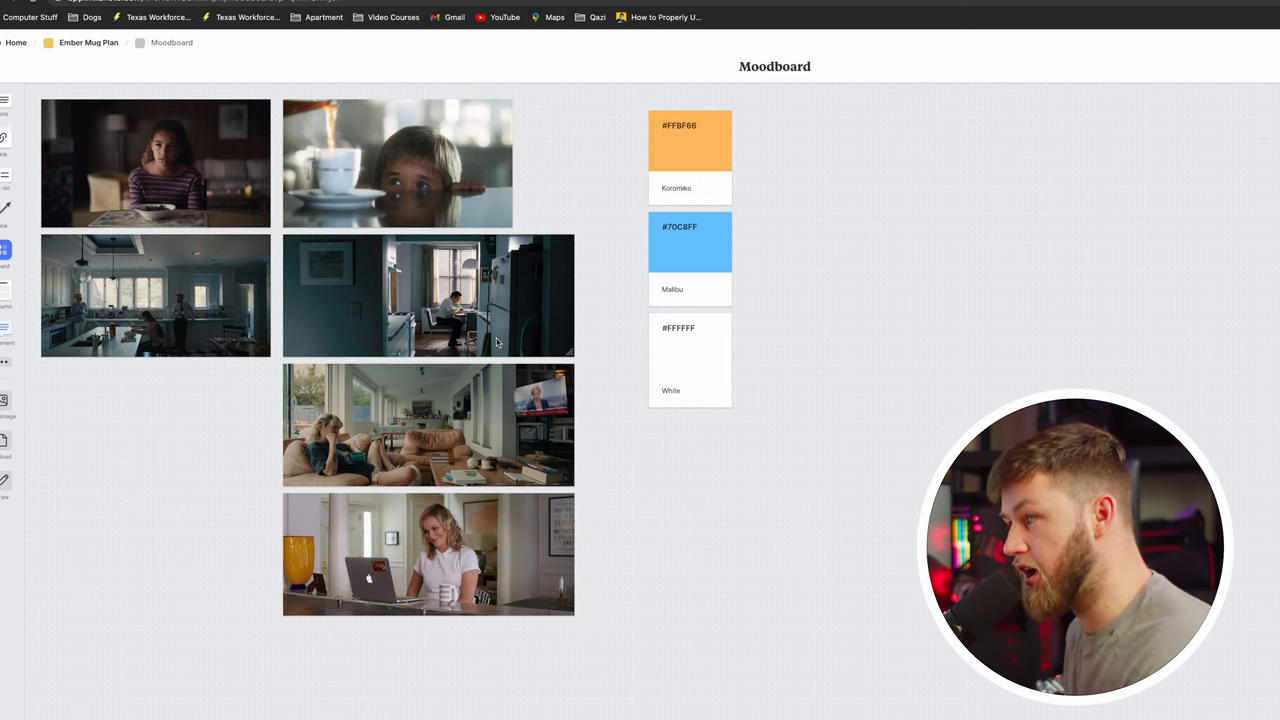
{"action": "mouse_move", "coordinate": [320, 224]}
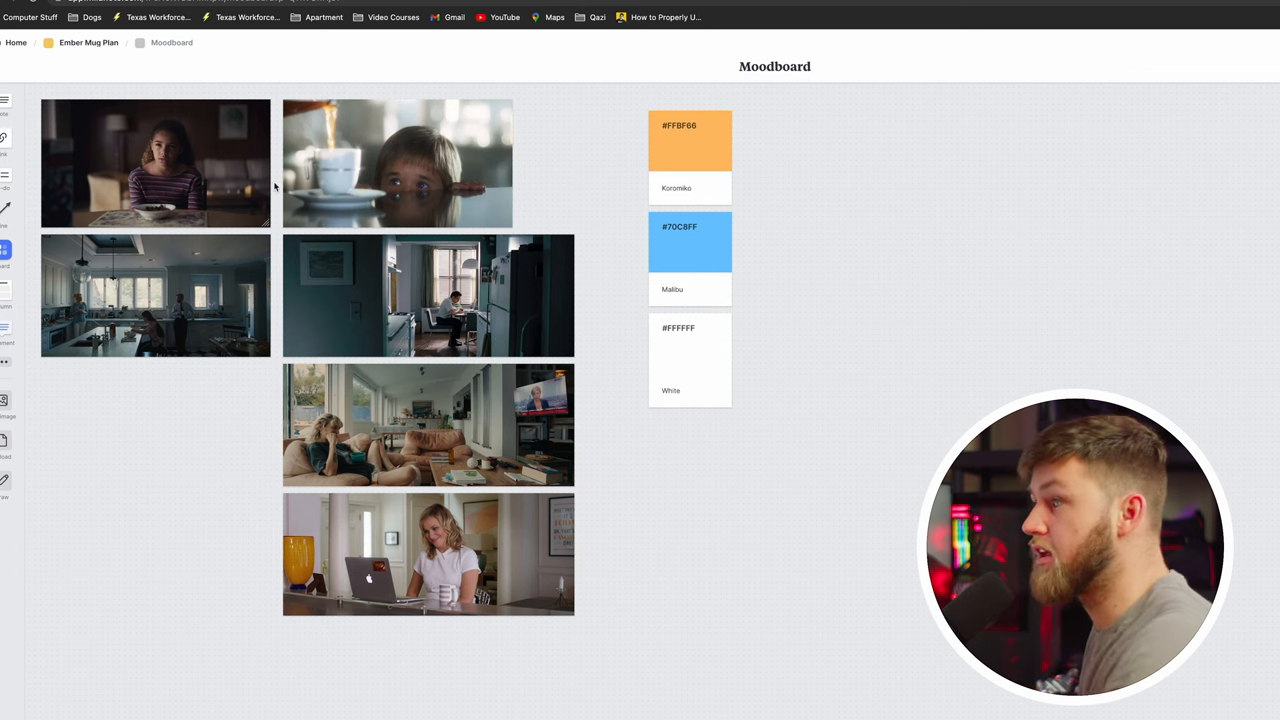
{"action": "mouse_move", "coordinate": [228, 328]}
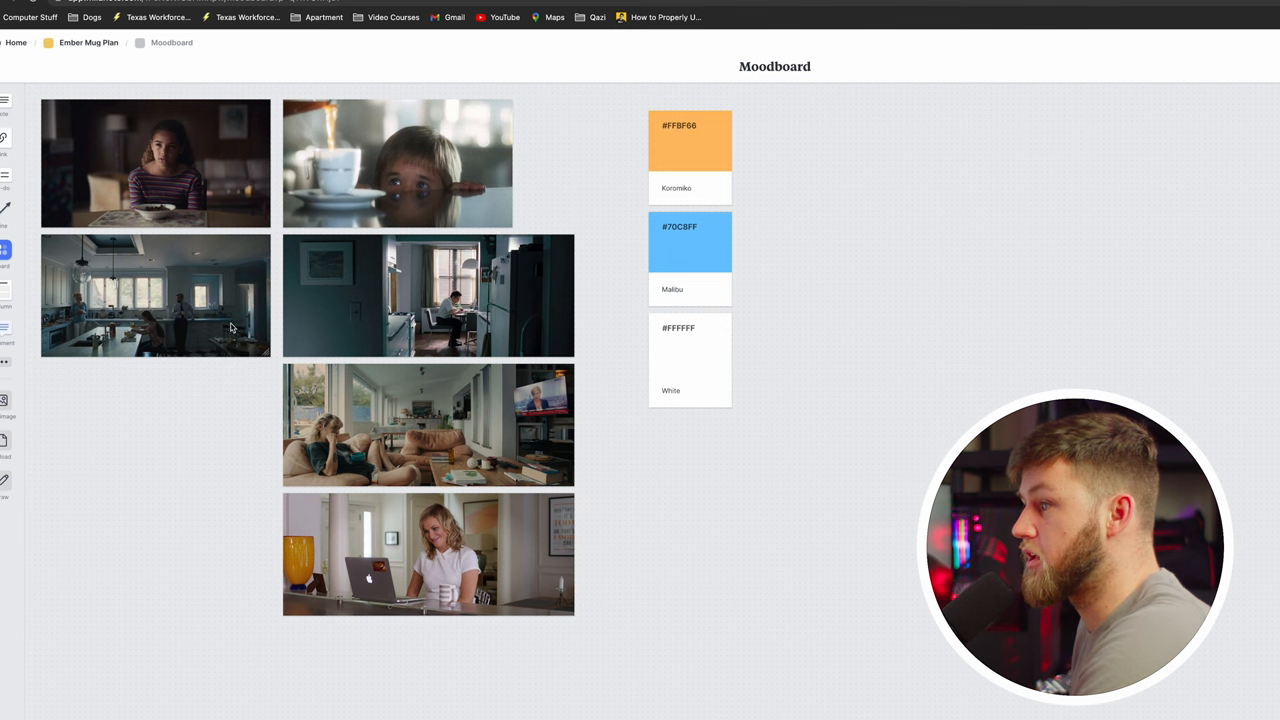
{"action": "mouse_move", "coordinate": [316, 274]}
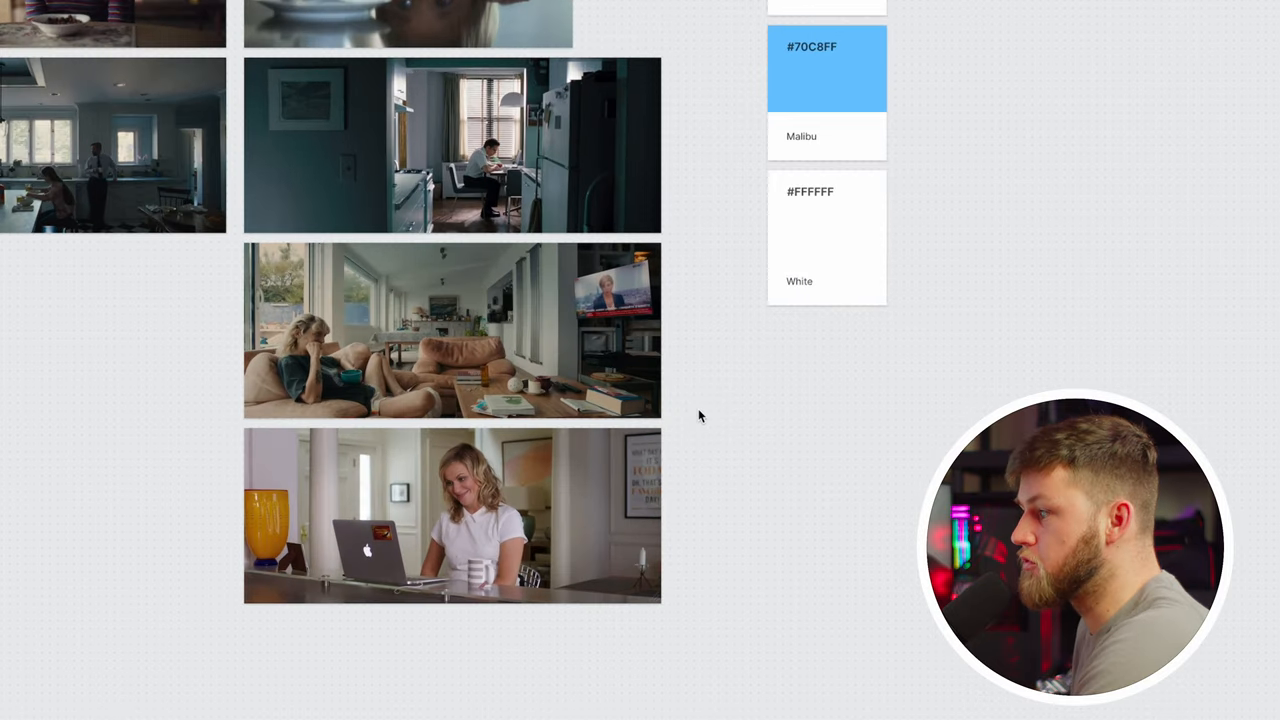
{"action": "mouse_move", "coordinate": [574, 408]}
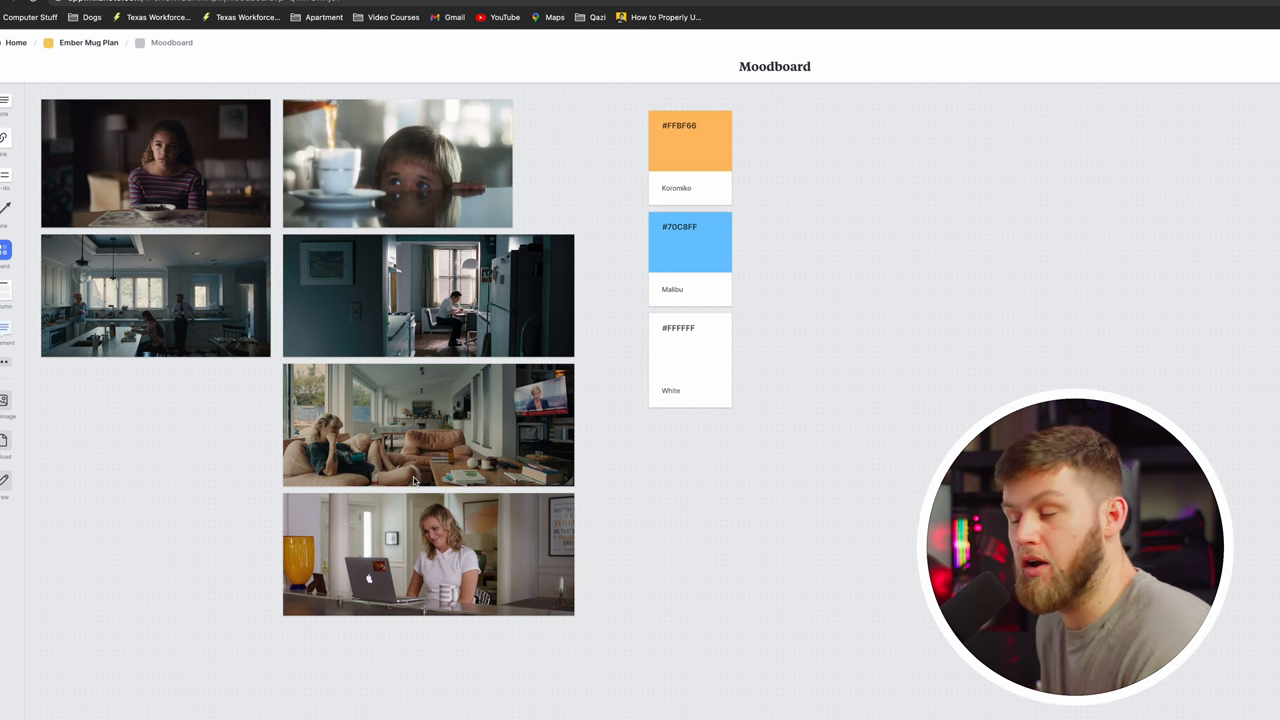
{"action": "mouse_move", "coordinate": [856, 152]}
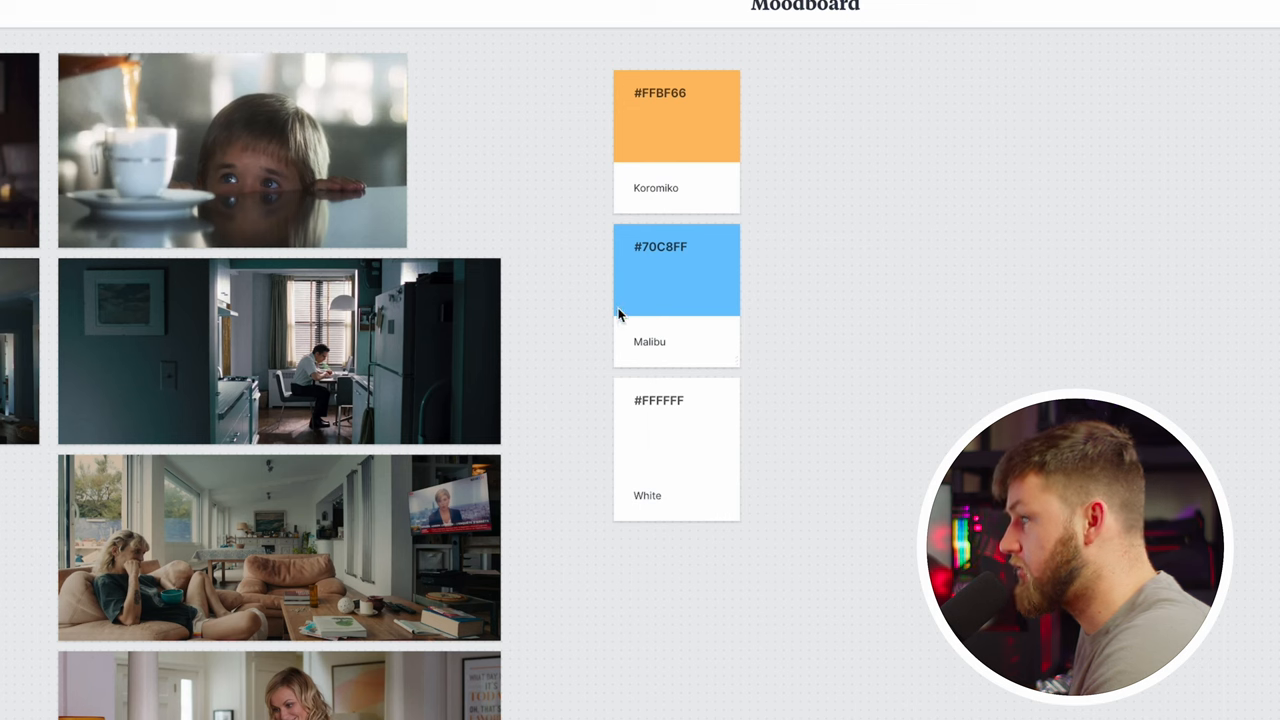
{"action": "mouse_move", "coordinate": [440, 230]}
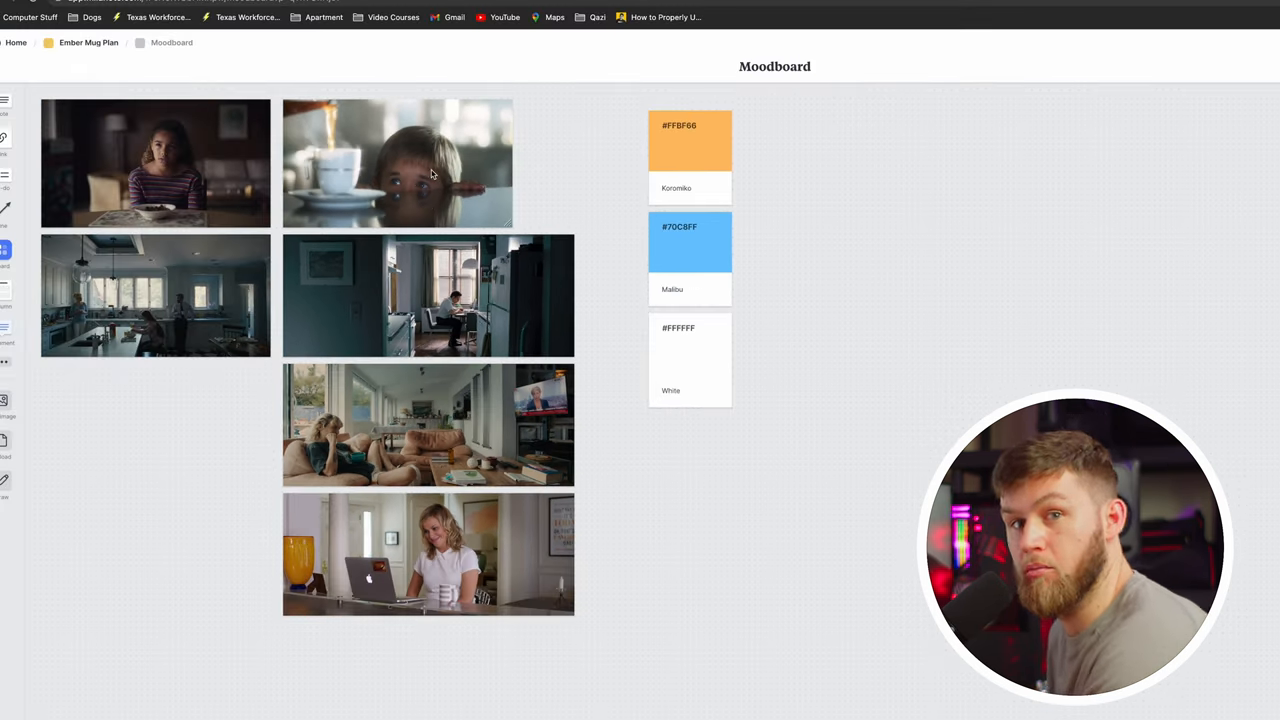
{"action": "mouse_move", "coordinate": [704, 294]}
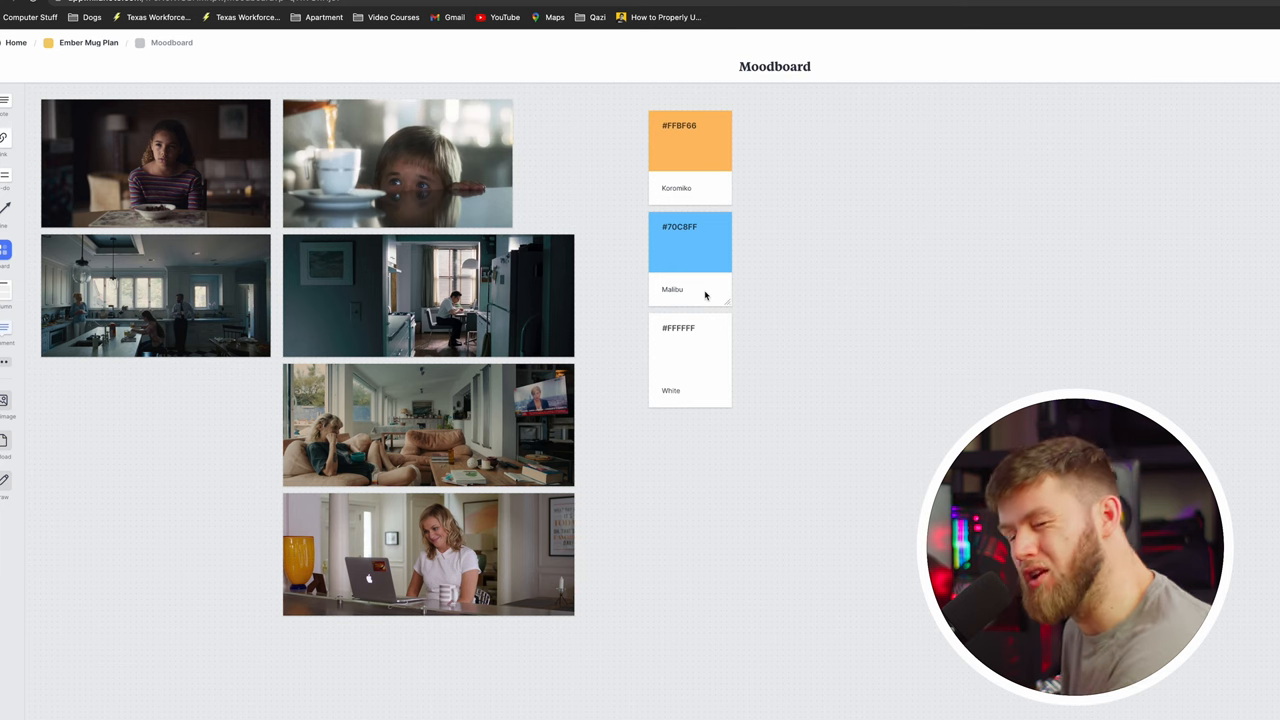
{"action": "mouse_move", "coordinate": [650, 318]}
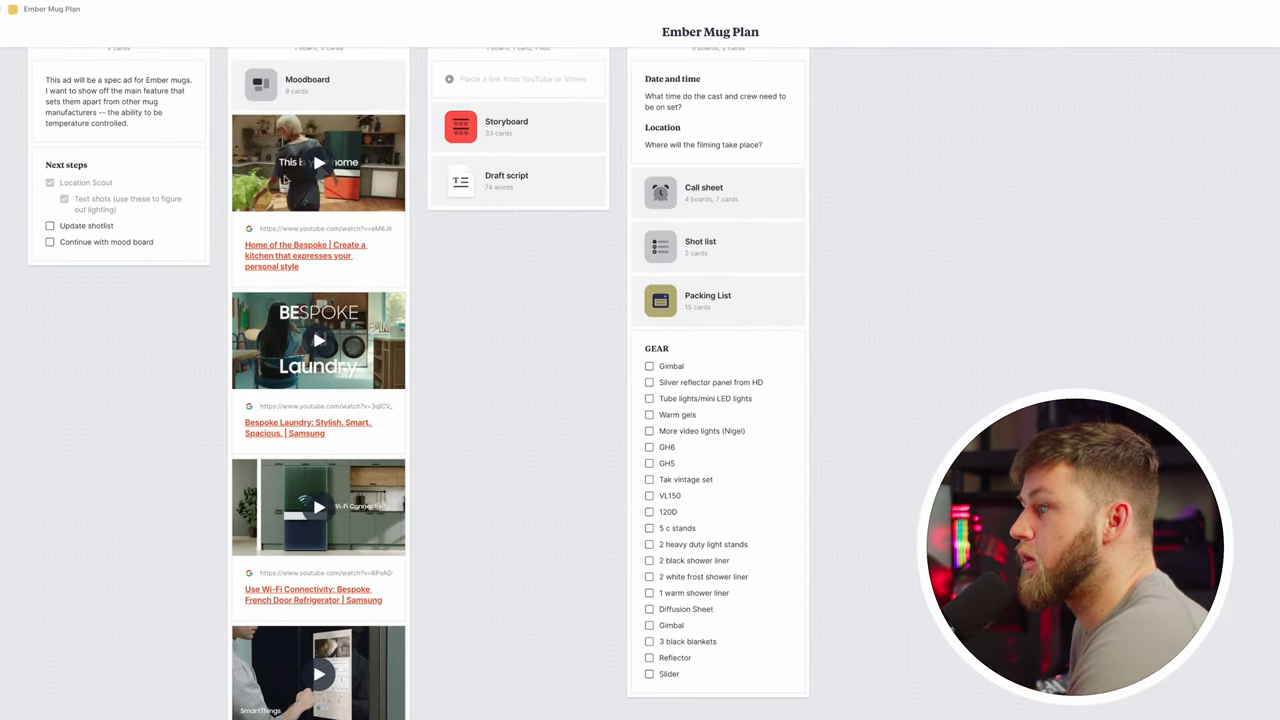
{"action": "scroll", "scroll_direction": "down", "scroll_amount": 3}
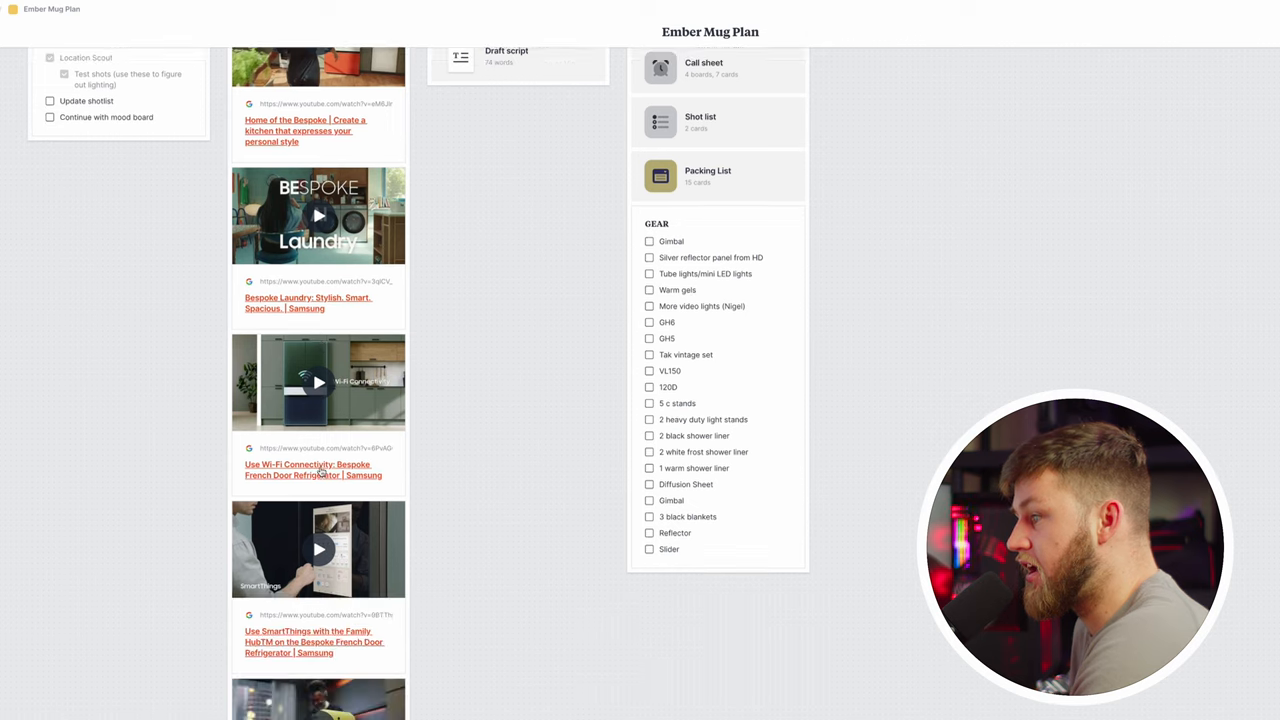
{"action": "scroll", "scroll_direction": "down", "scroll_amount": 3}
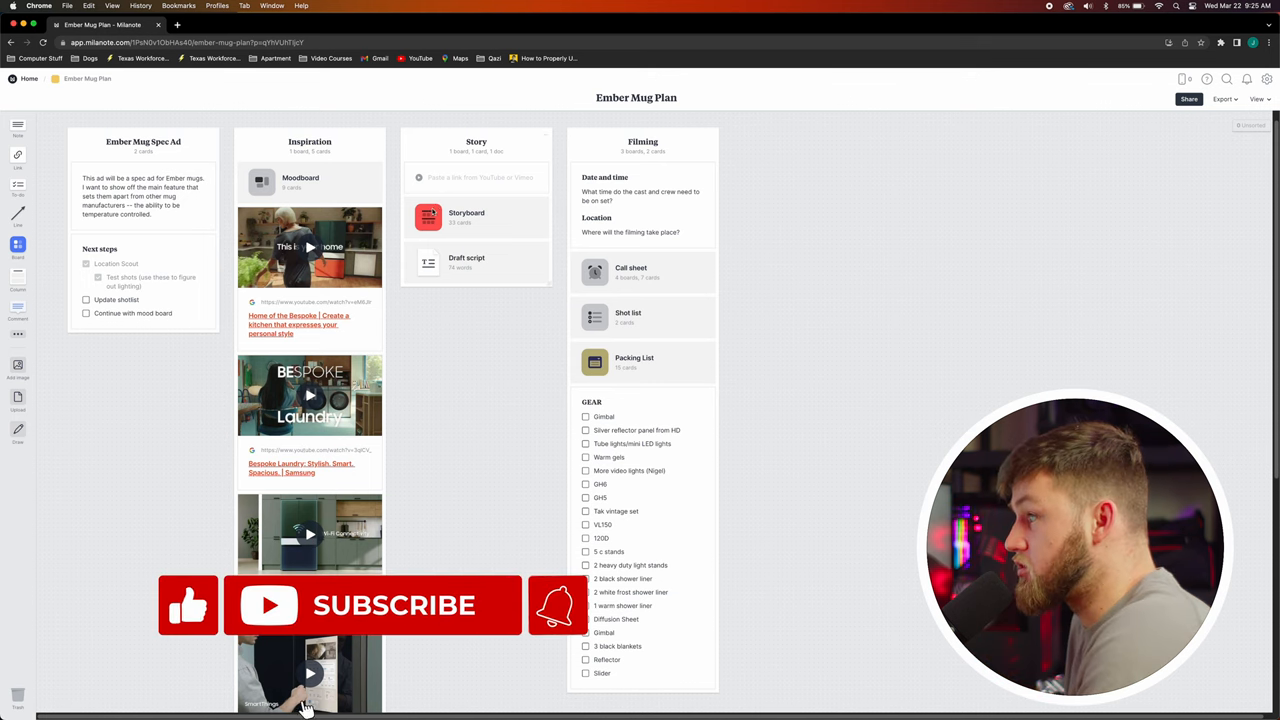
- Open the Storyboard and scroll through scene cards 1–12 and the shot list
{"action": "left_click", "coordinate": [466, 212]}
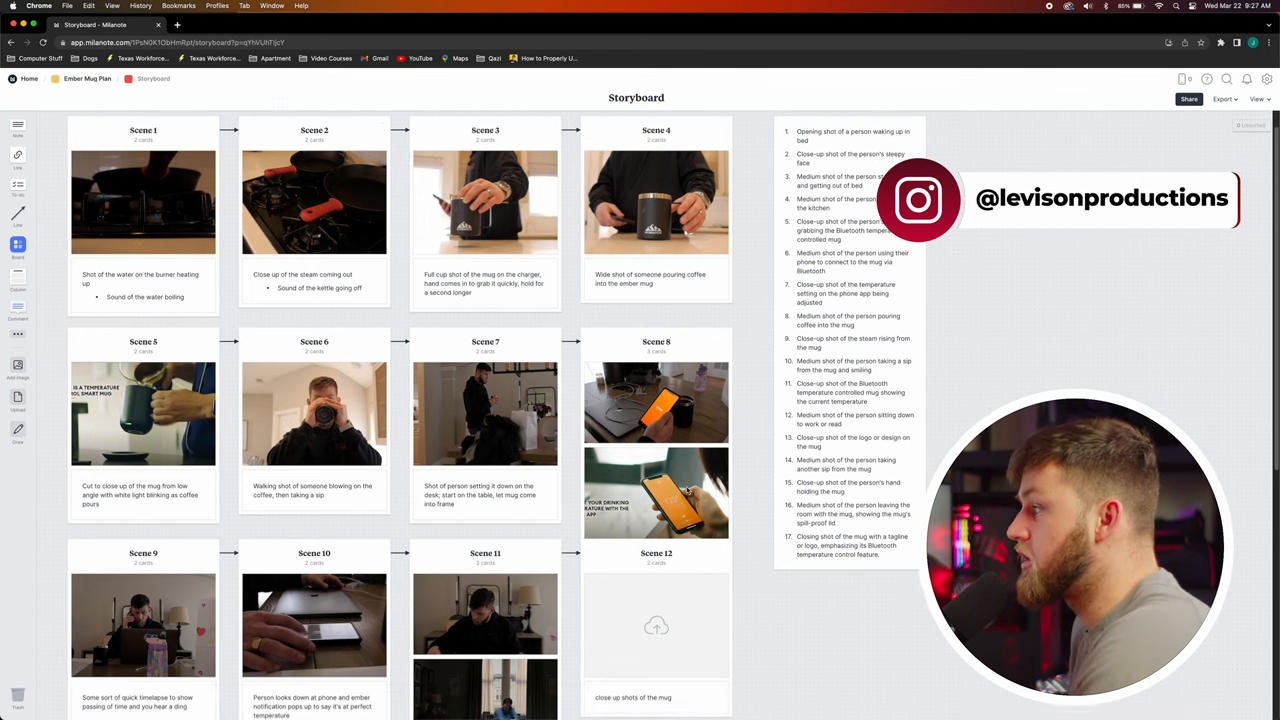
{"action": "scroll", "scroll_direction": "down", "scroll_amount": 3}
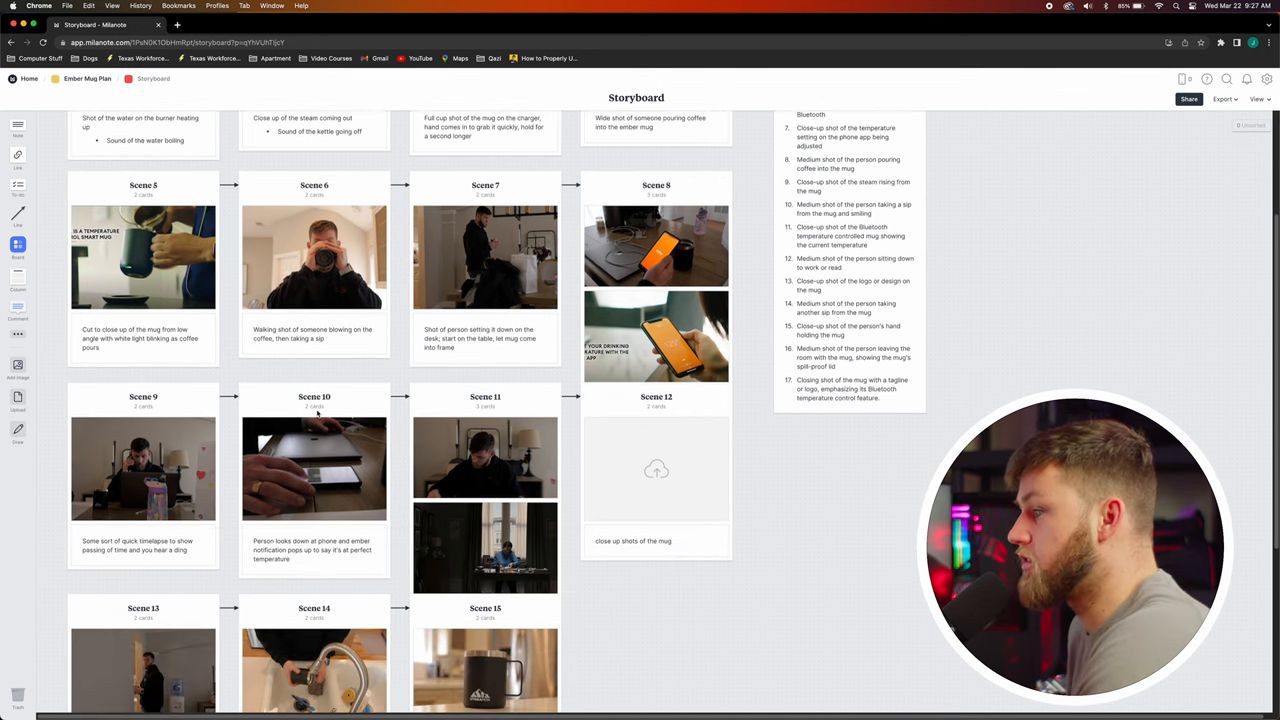
{"action": "mouse_move", "coordinate": [412, 280]}
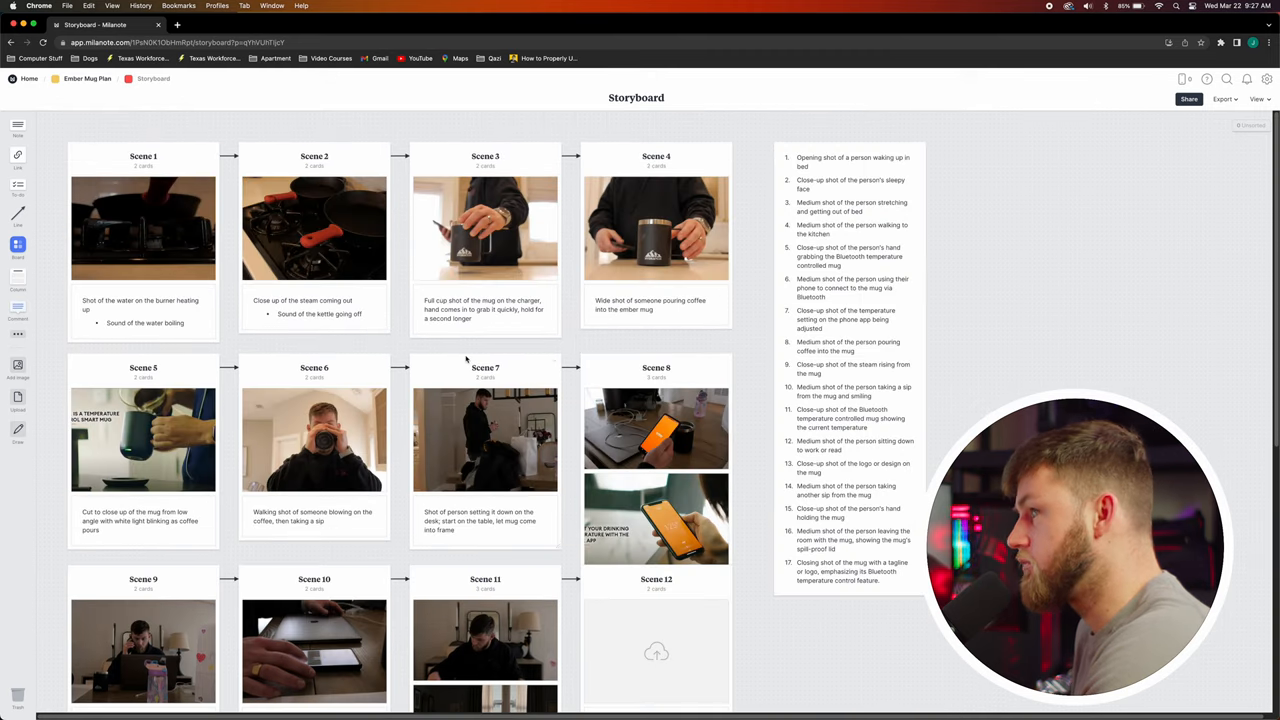
{"action": "scroll", "scroll_direction": "down", "scroll_amount": 3}
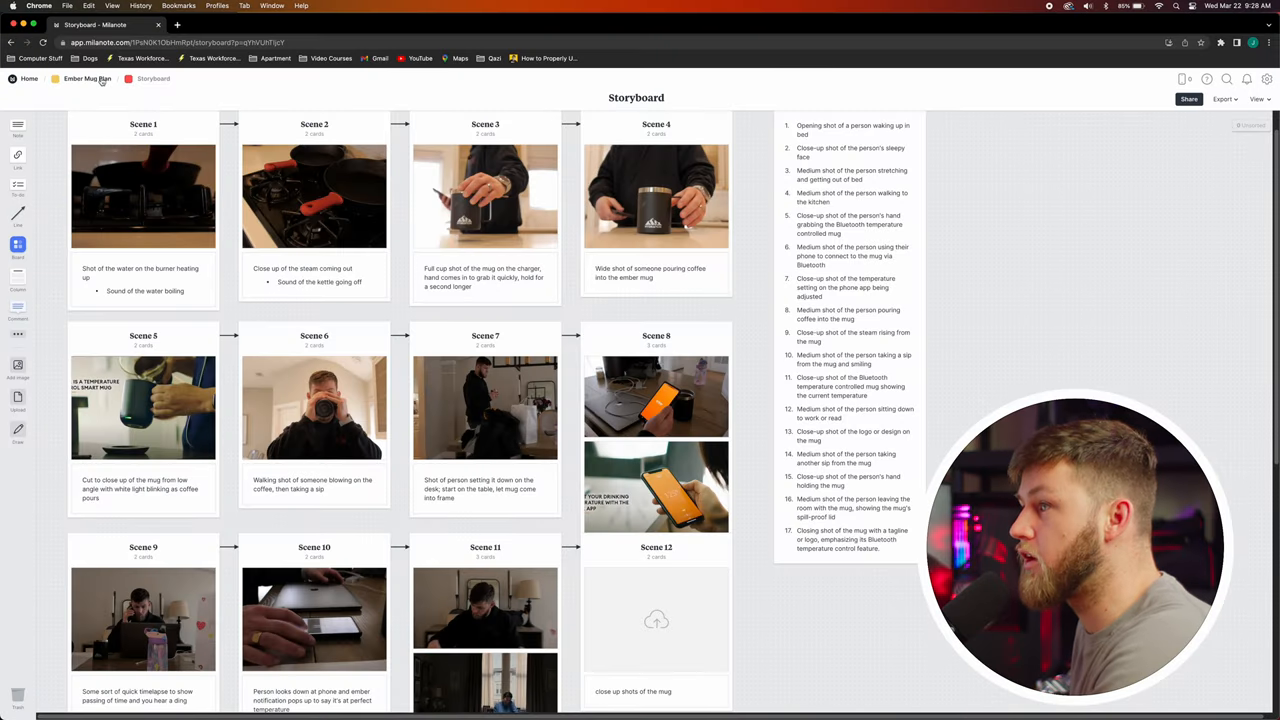
{"action": "left_click", "coordinate": [88, 80]}
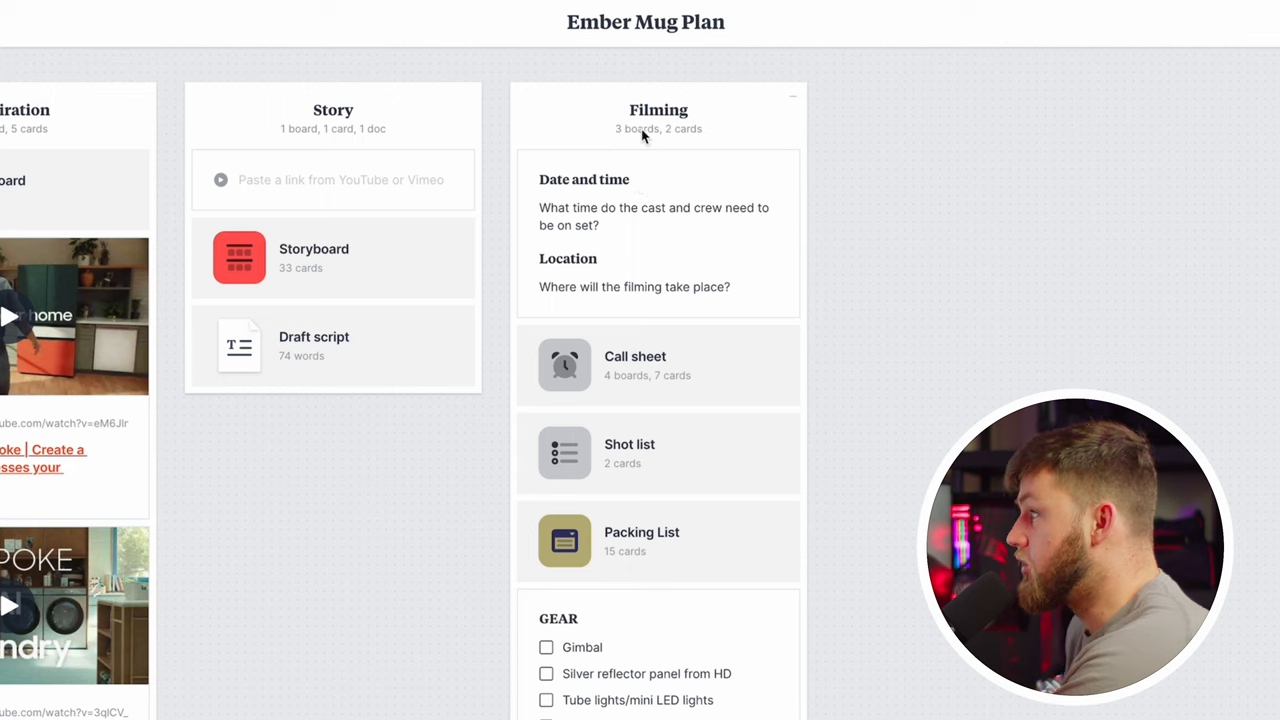
{"action": "mouse_move", "coordinate": [602, 186]}
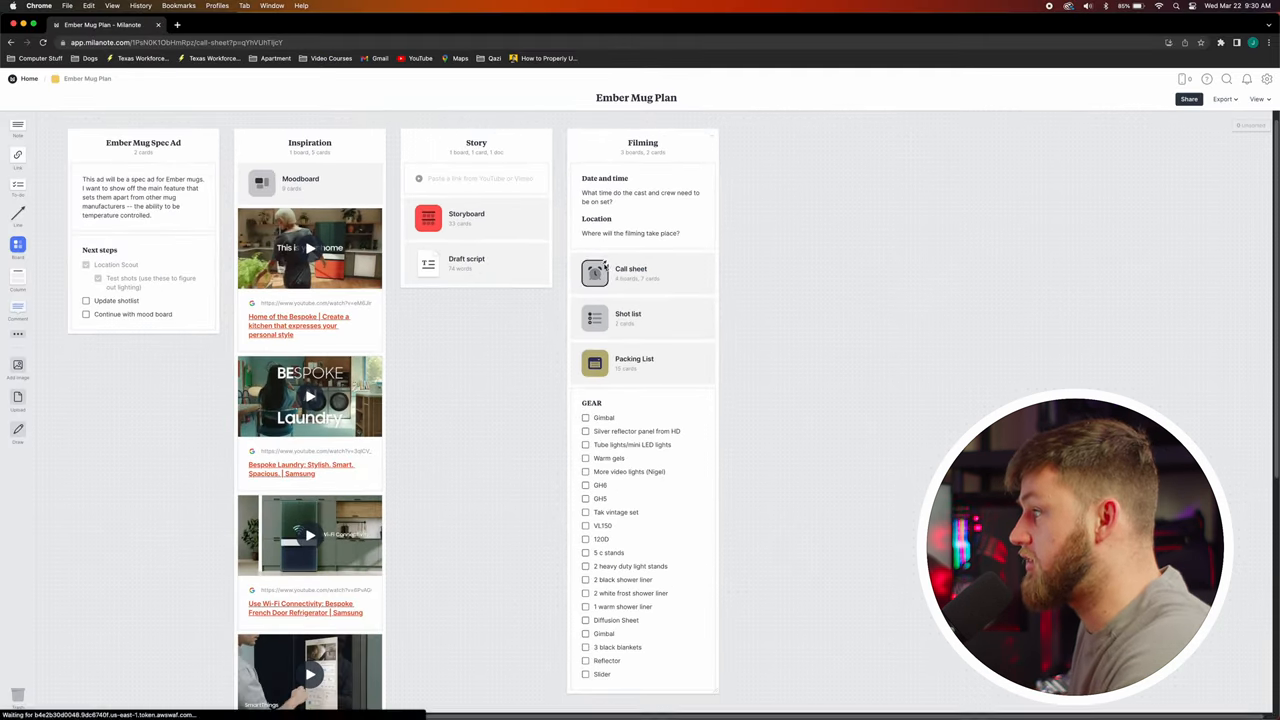
- Open the Call sheet board from the Filming column
{"action": "left_click", "coordinate": [594, 272]}
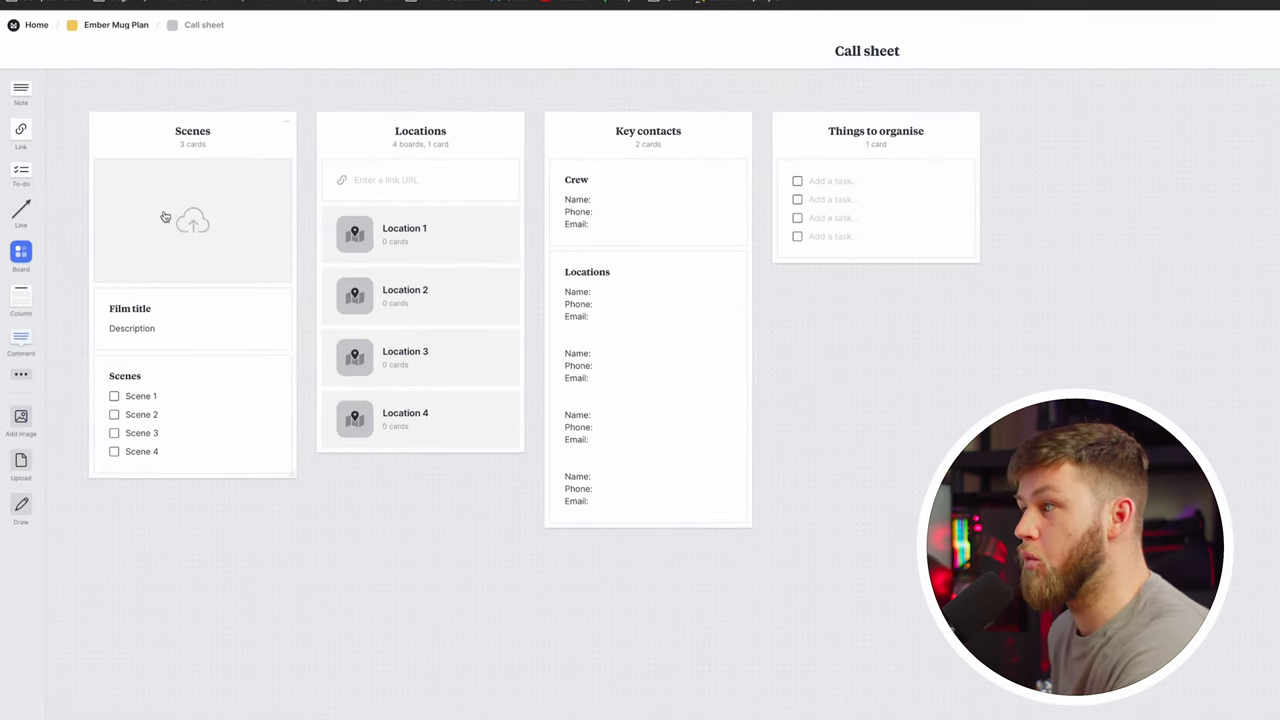
{"action": "mouse_move", "coordinate": [164, 400]}
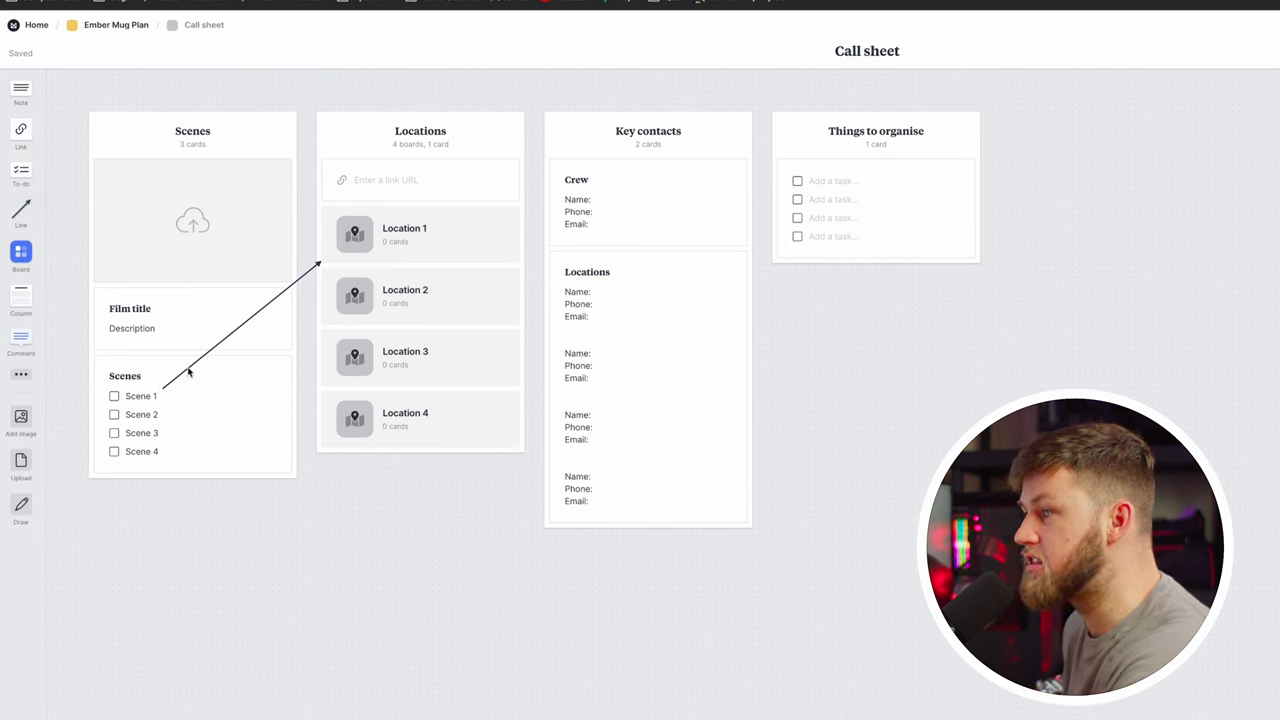
{"action": "mouse_move", "coordinate": [306, 380]}
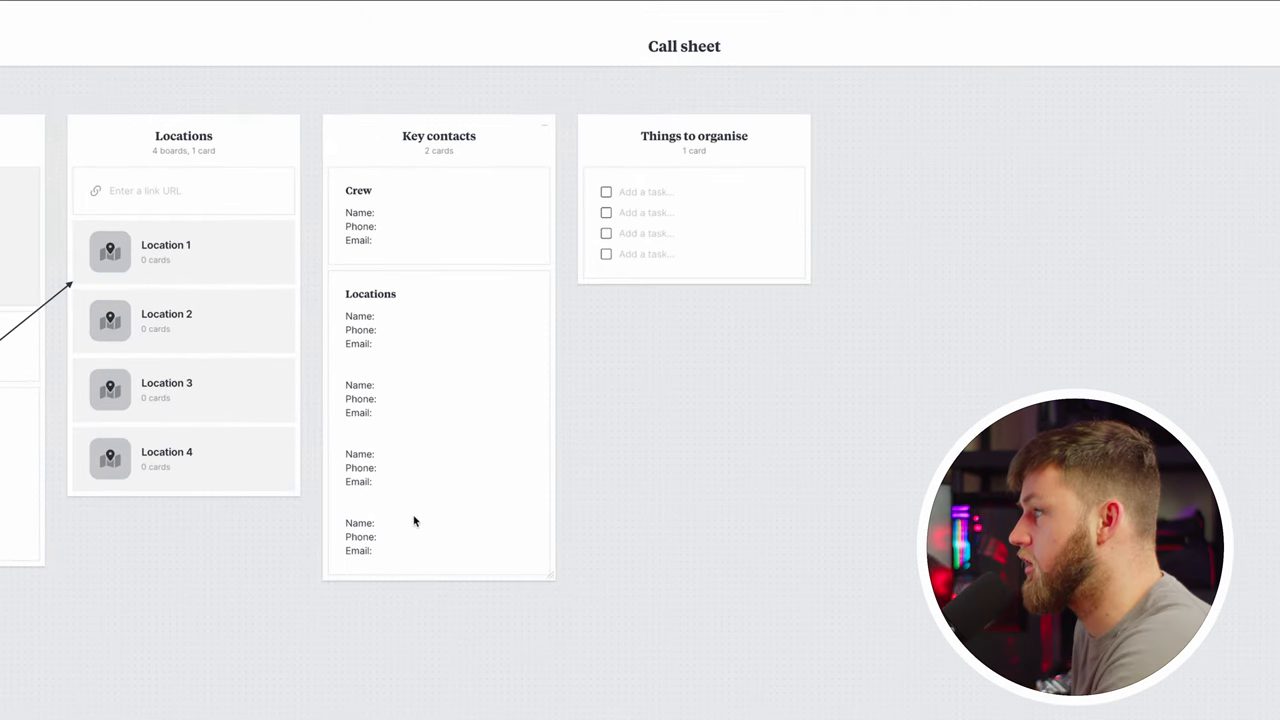
{"action": "mouse_move", "coordinate": [428, 454]}
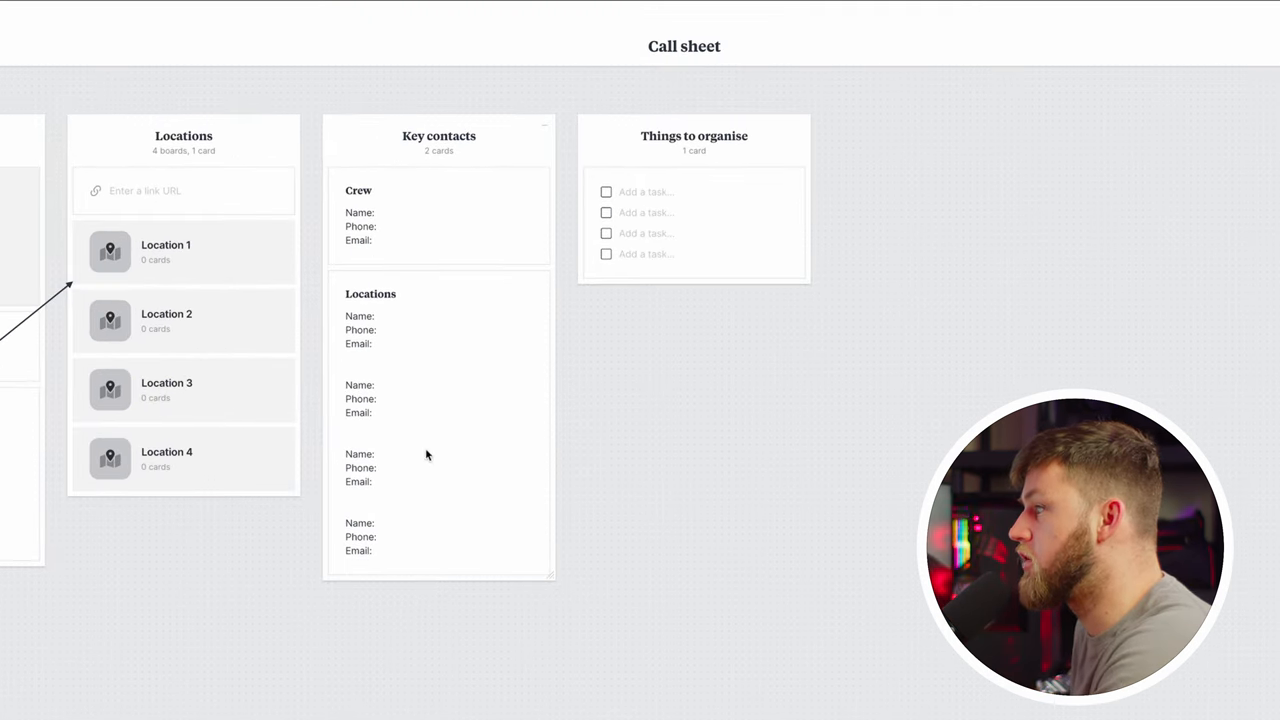
{"action": "mouse_move", "coordinate": [370, 288]}
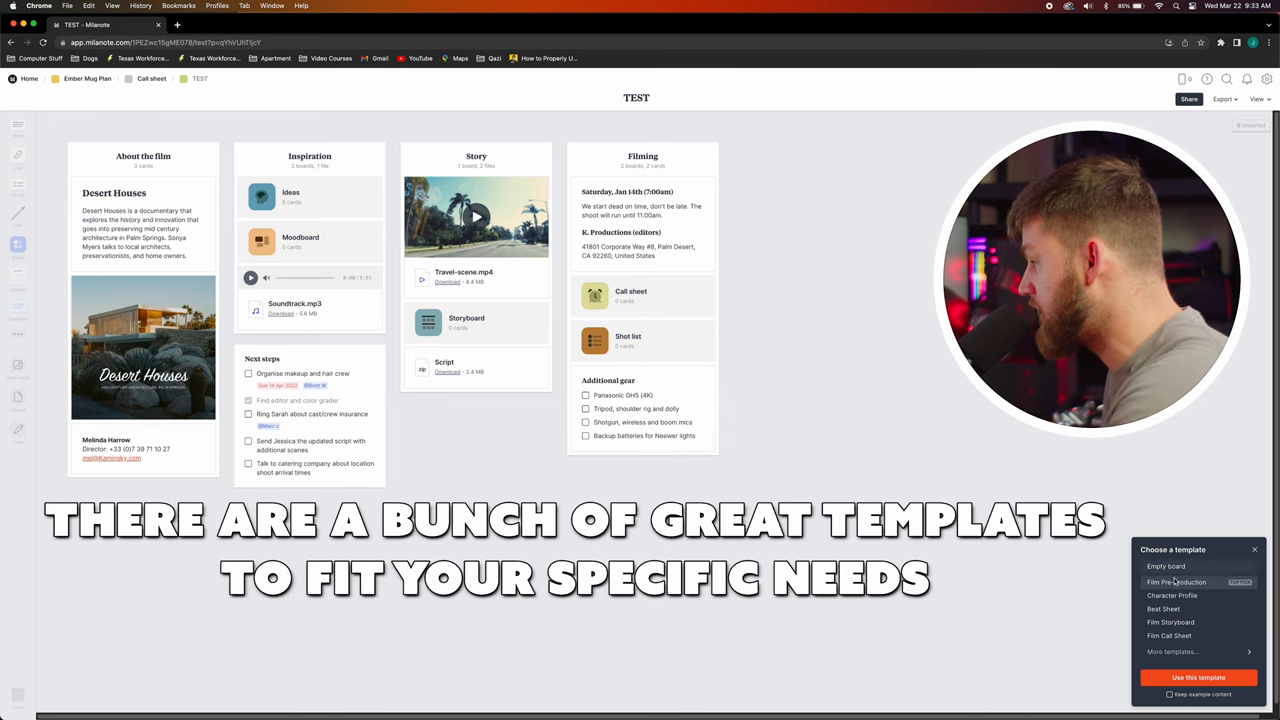
- Preview the Film Call Sheet template, browse categories, then leave TEST as an empty board
{"action": "left_click", "coordinate": [1172, 596]}
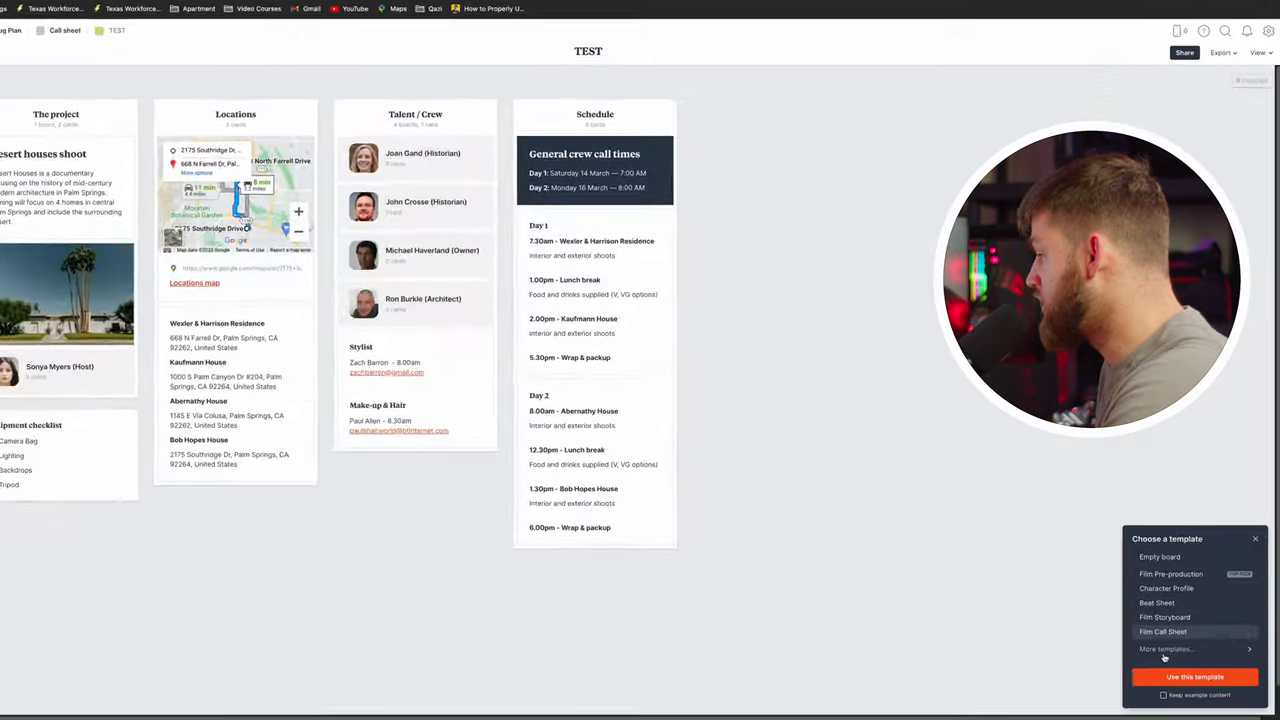
{"action": "left_click", "coordinate": [1168, 648]}
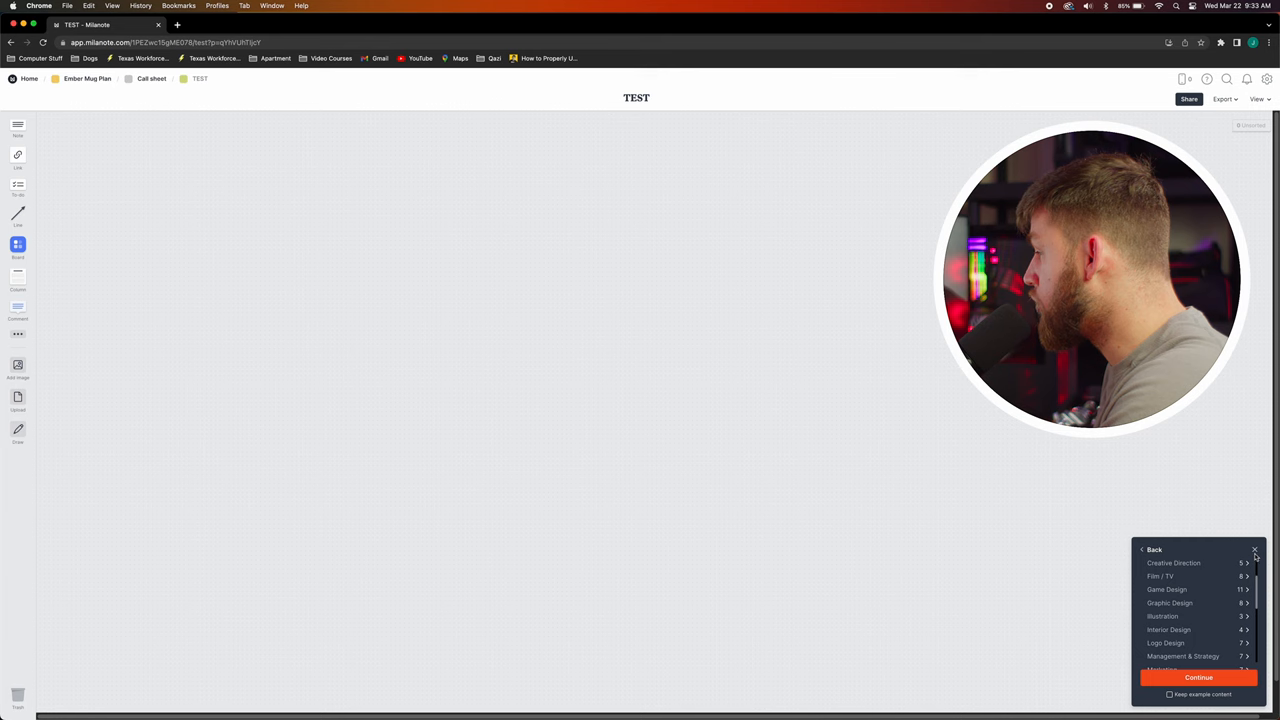
{"action": "left_click", "coordinate": [146, 80]}
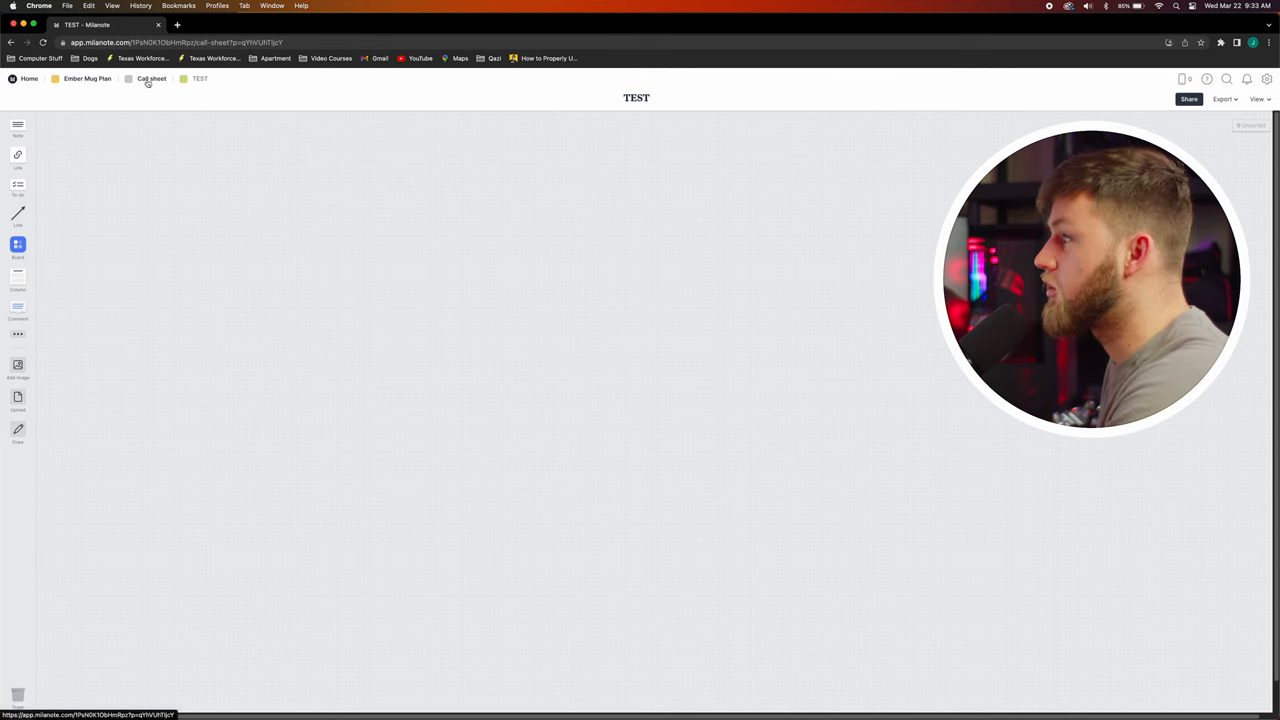
- Return to the Ember Mug Plan board and scroll through the Packing List gear checklists
{"action": "left_click", "coordinate": [152, 80]}
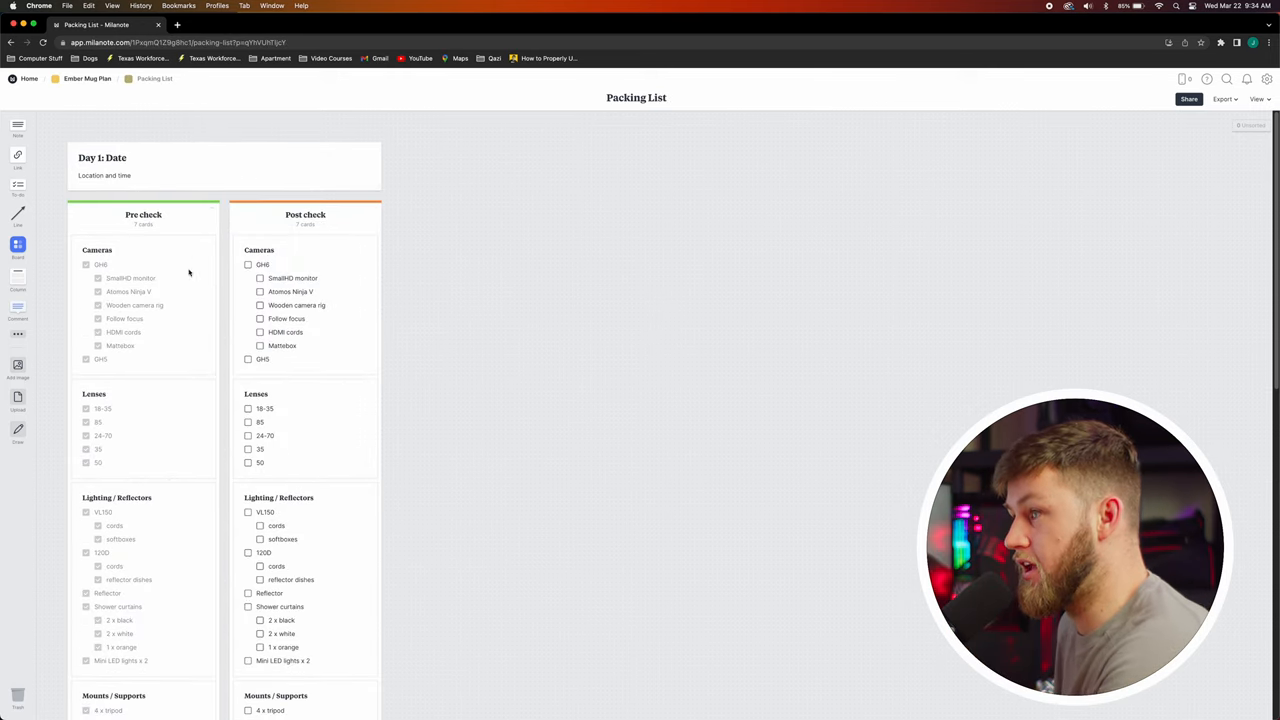
{"action": "scroll", "scroll_direction": "down", "scroll_amount": 3}
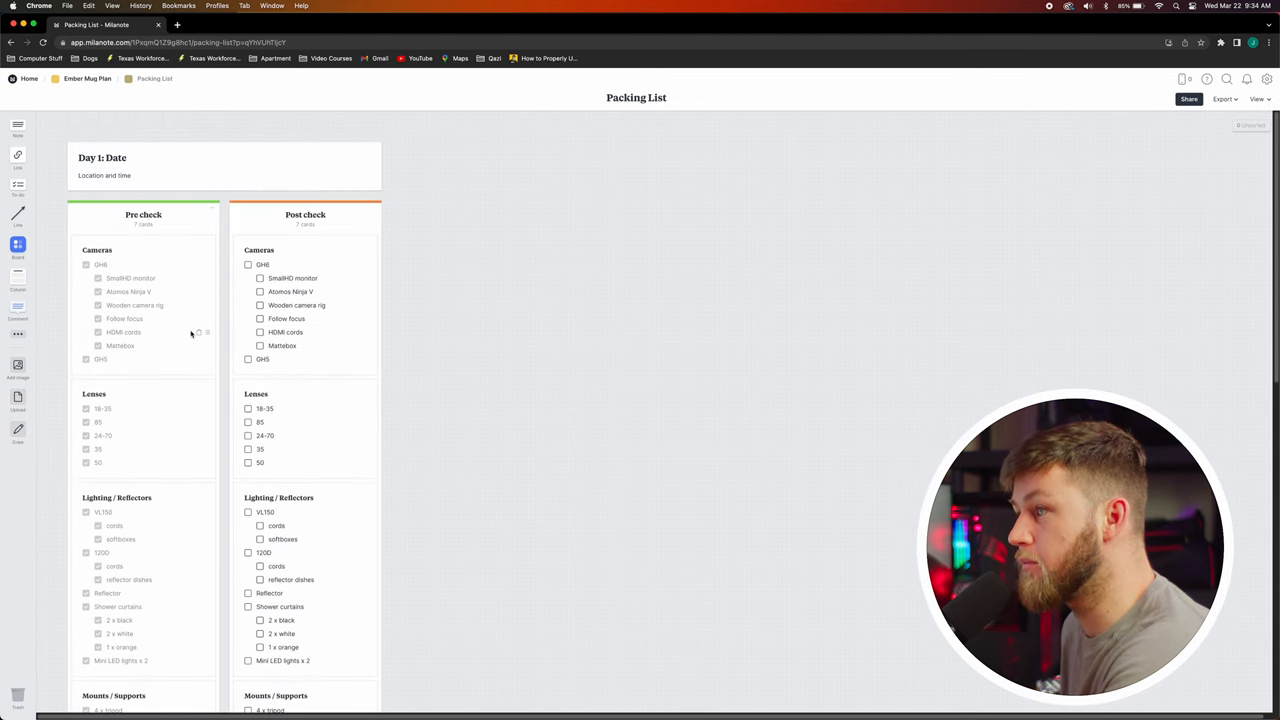
{"action": "scroll", "scroll_direction": "down", "scroll_amount": 3}
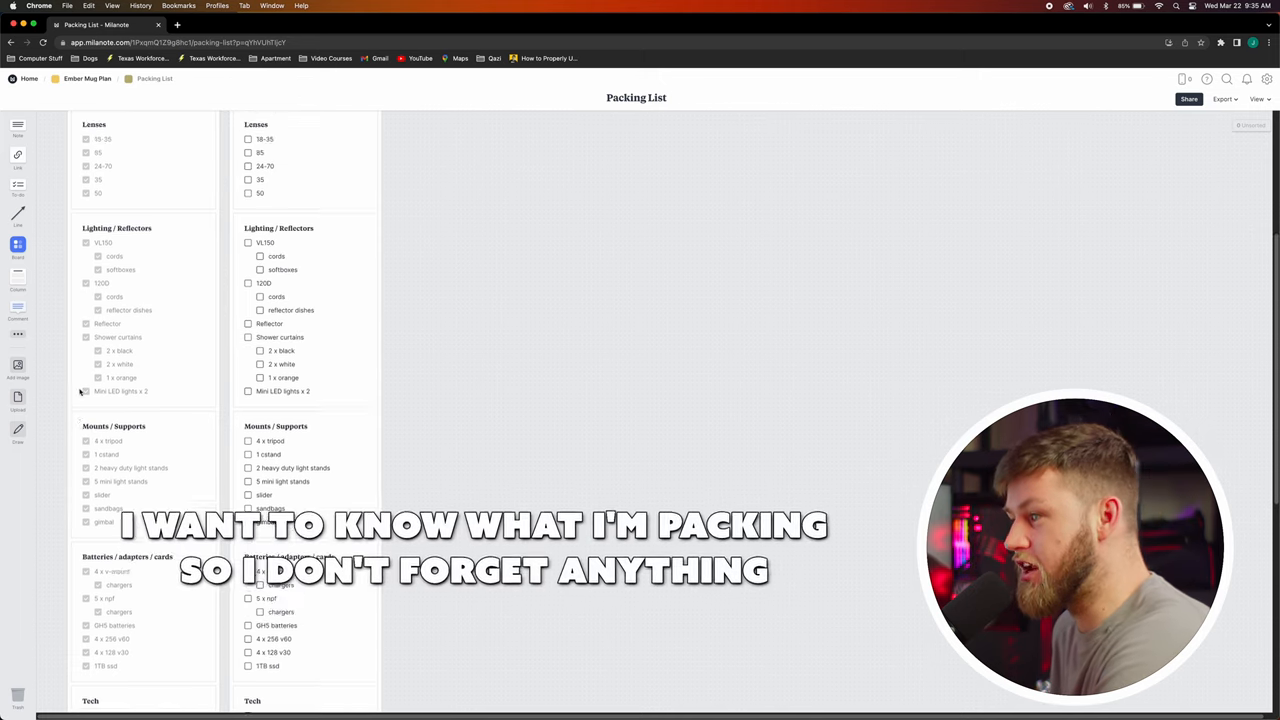
{"action": "scroll", "scroll_direction": "up", "scroll_amount": 3}
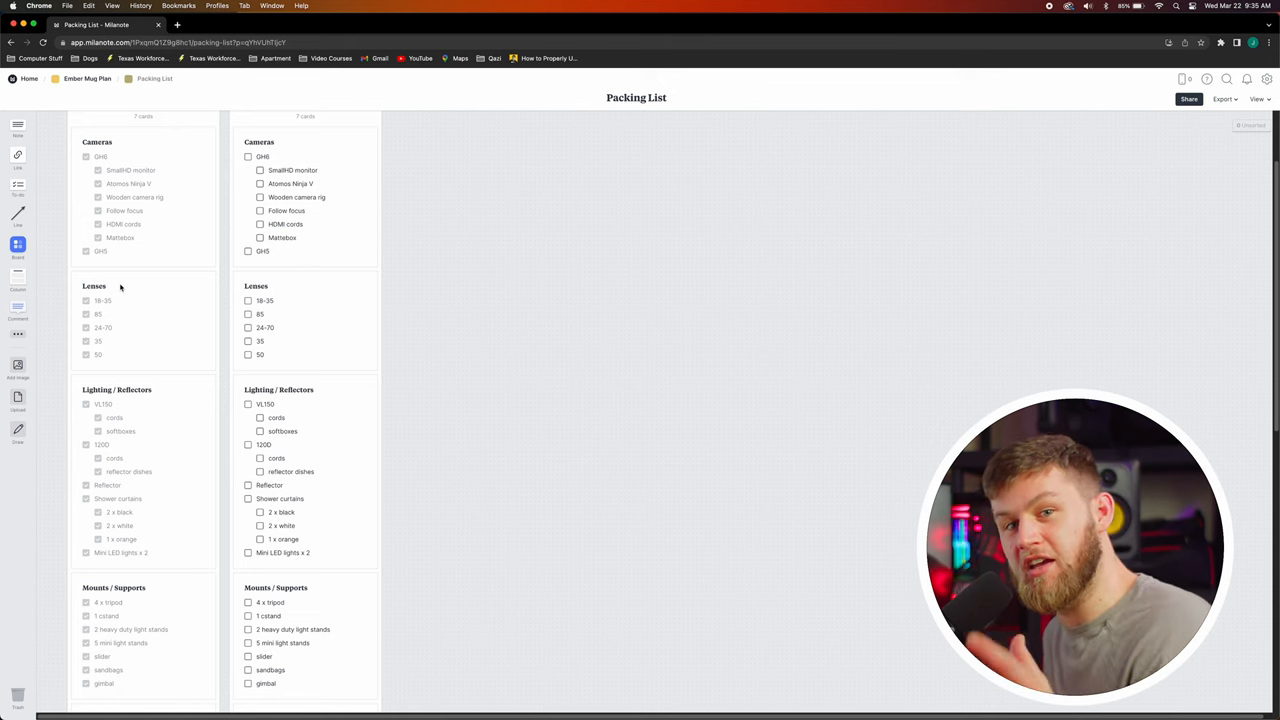
{"action": "scroll", "scroll_direction": "down", "scroll_amount": 3}
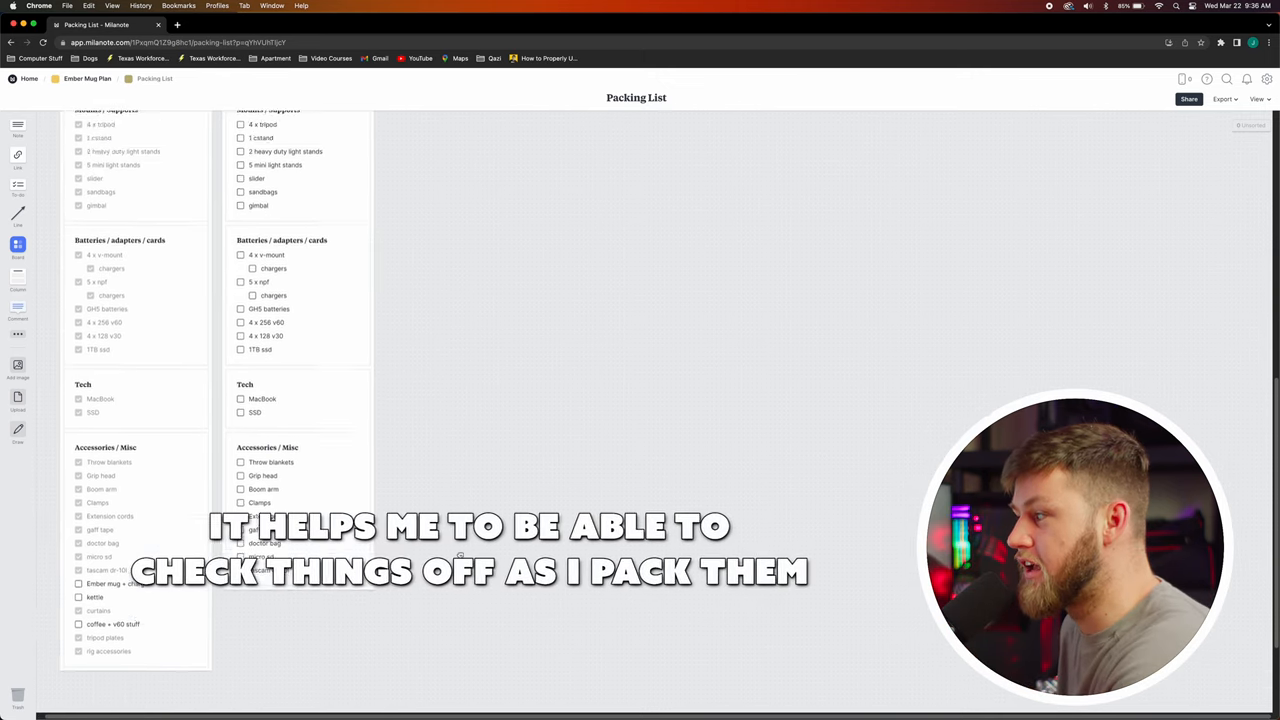
{"action": "scroll", "scroll_direction": "up", "scroll_amount": 3}
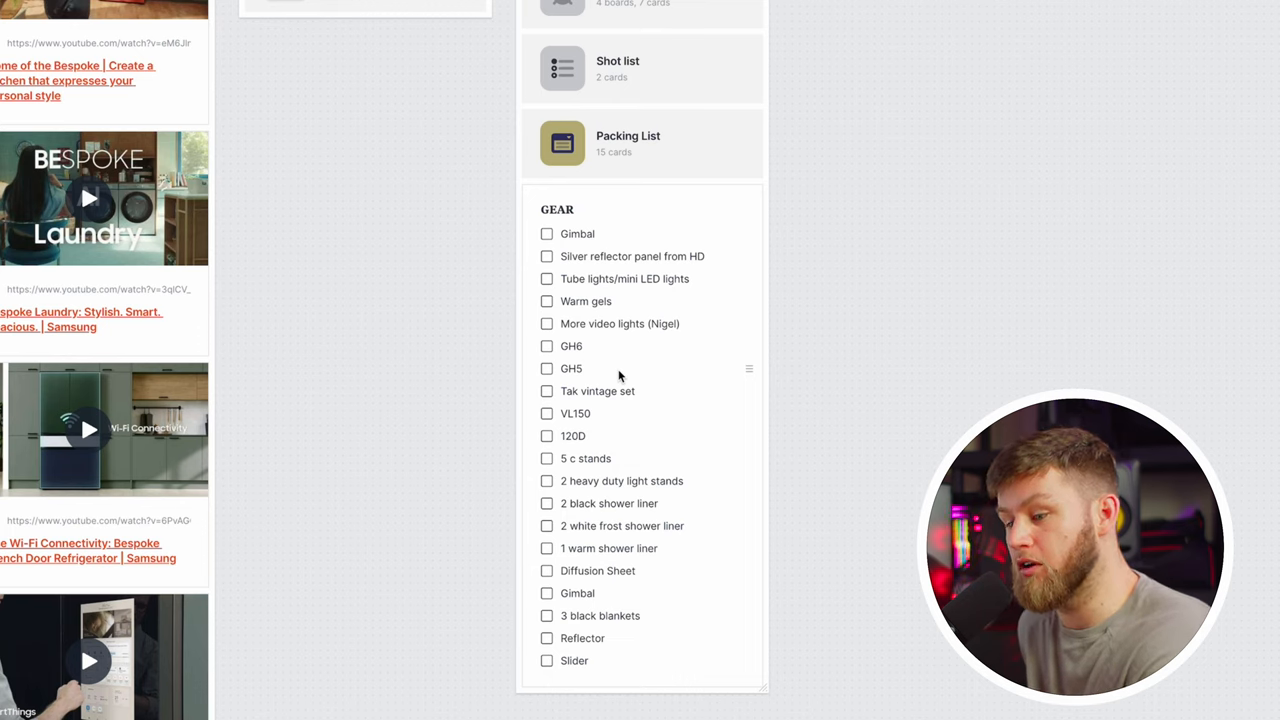
{"action": "mouse_move", "coordinate": [676, 332]}
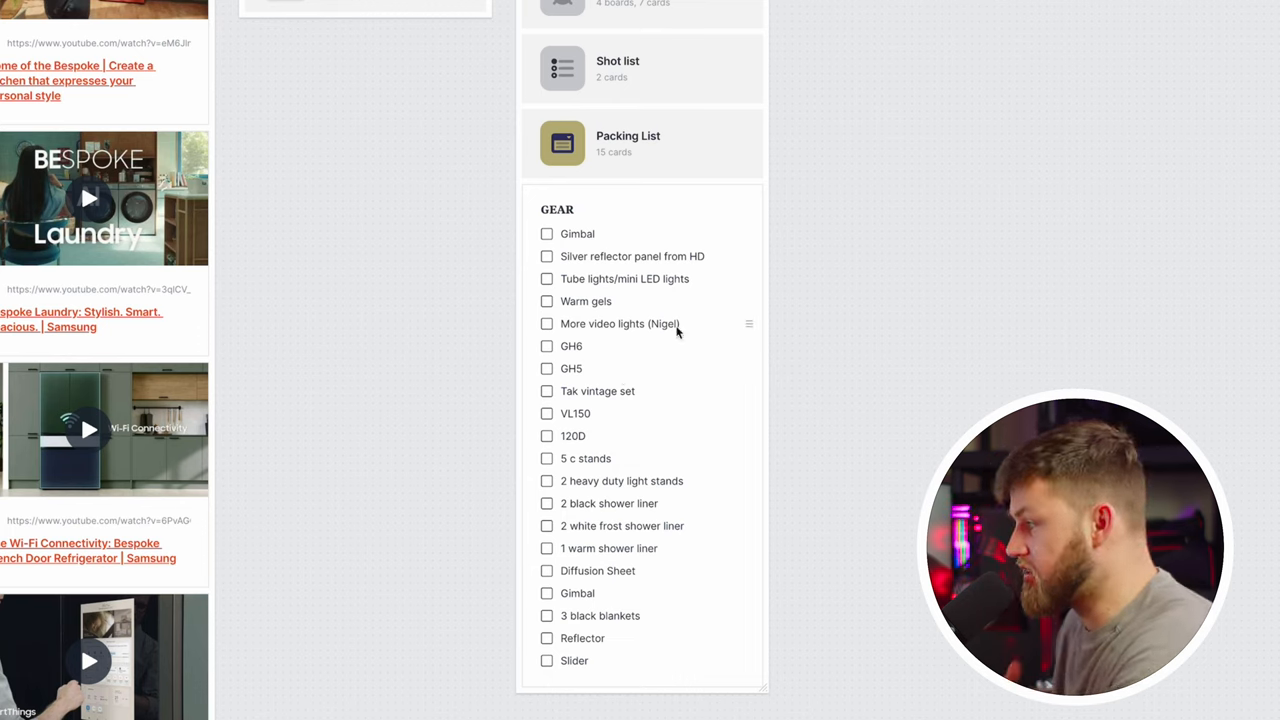